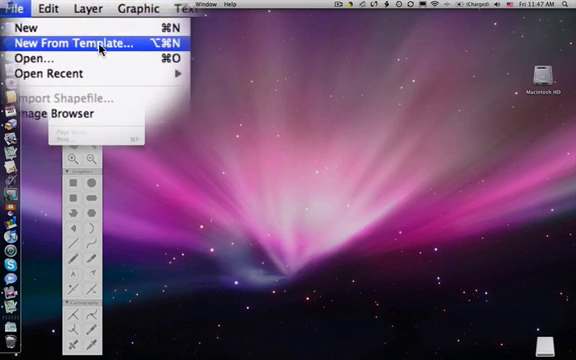
- Choose File > New From Template… to bring up the template gallery
click(88, 42)
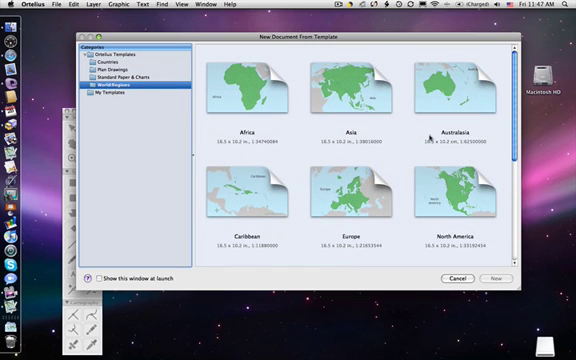
- Scroll the template gallery down to the Countries section and its World Countries template
scroll(down, 3)
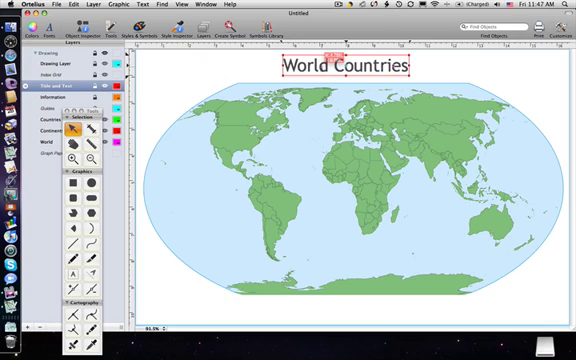
- Replace the map title text with 'Our Issue'
text(Our)
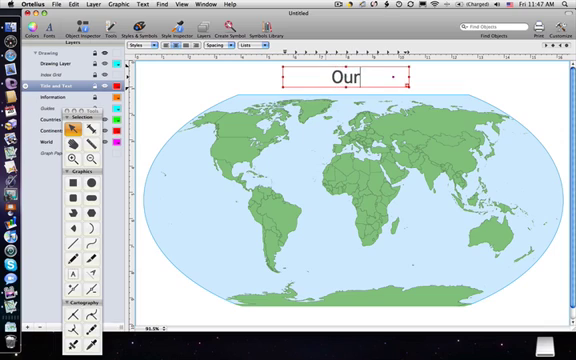
text(Issue)
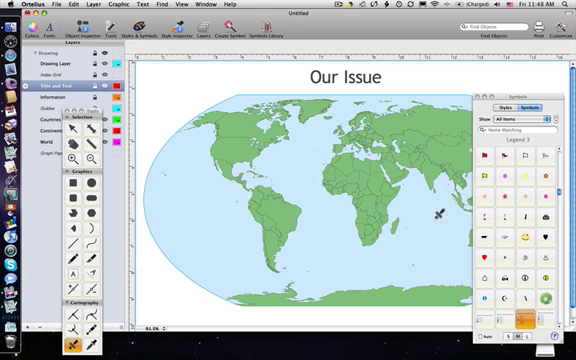
mouse_move(405, 281)
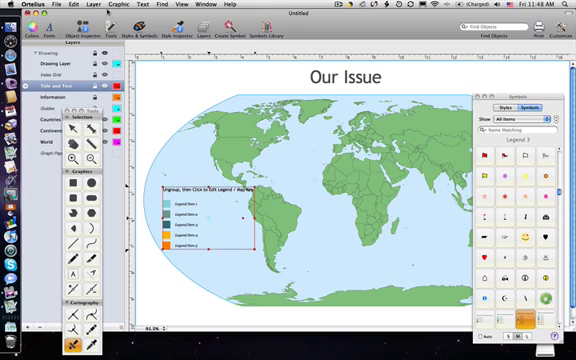
- Ungroup the legend via the Graphic menu and relabel its first item 'Class 1'
click(101, 6)
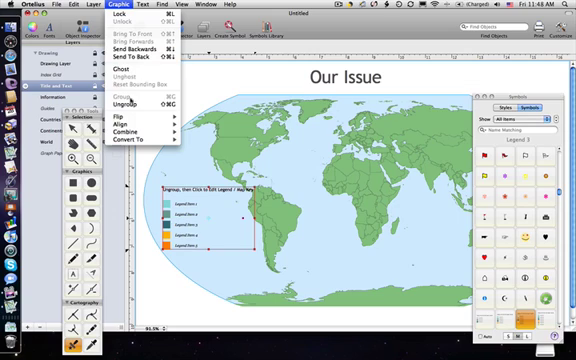
click(109, 128)
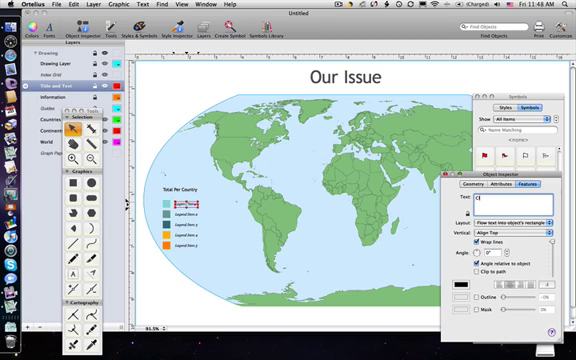
text(Class 1)
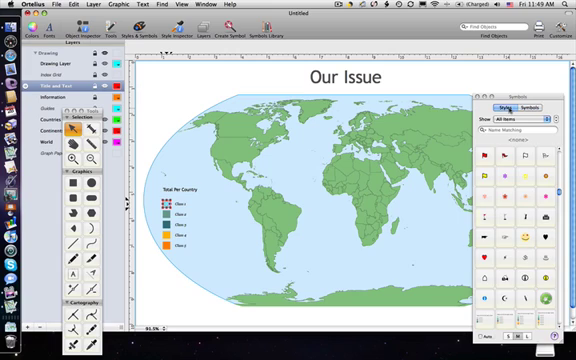
- Show the Color Regions/Territories set in the palette's Styles tab
click(525, 124)
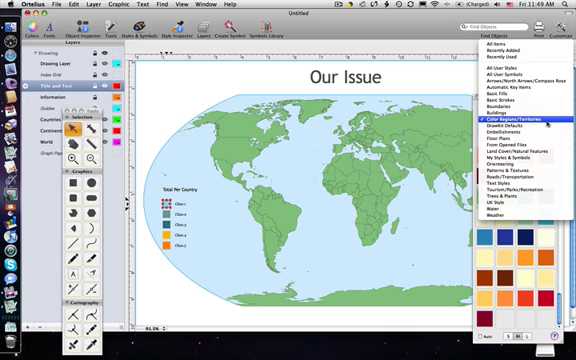
click(515, 120)
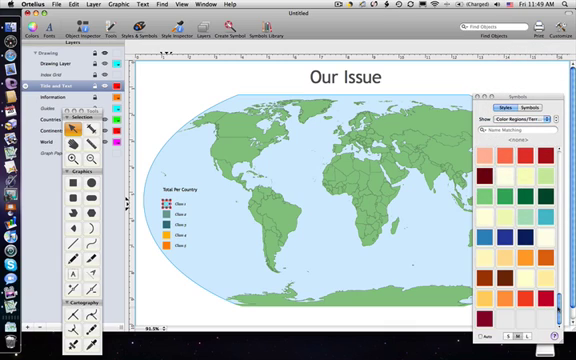